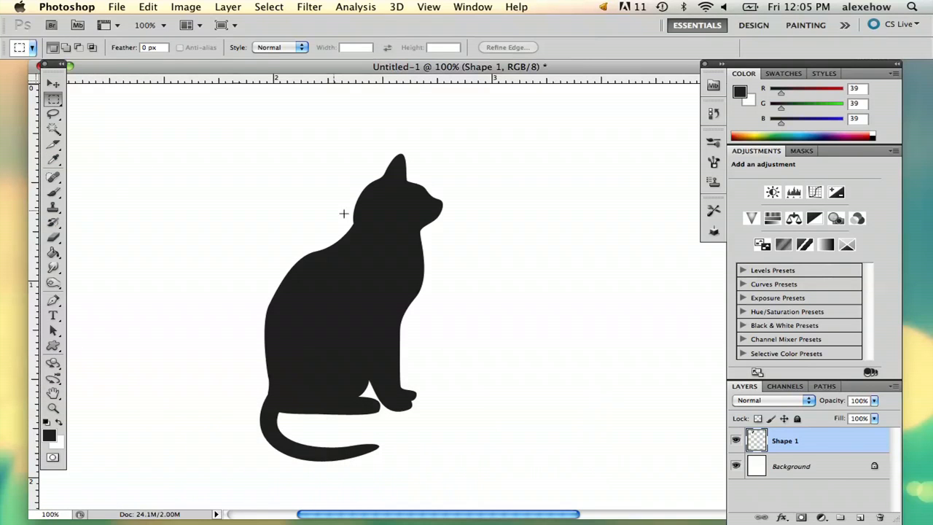
{"action": "mouse_move", "coordinate": [102, 131]}
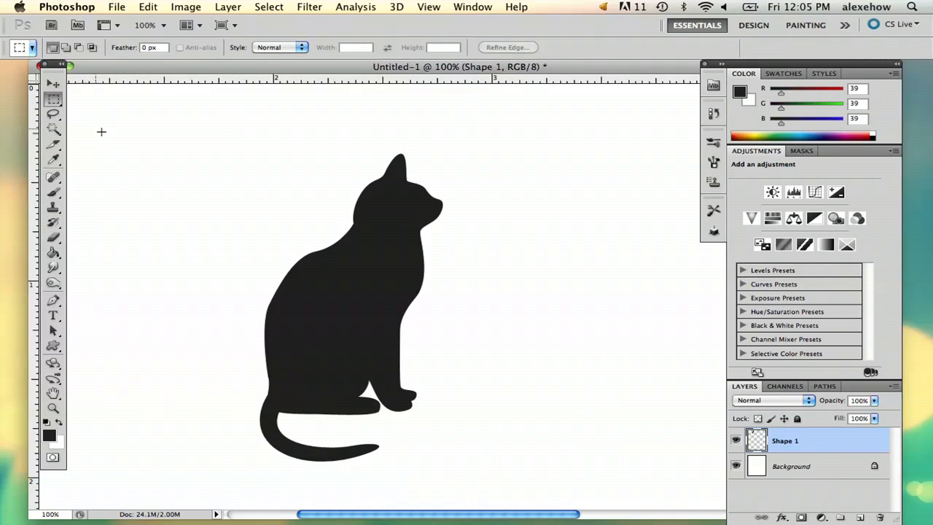
{"action": "mouse_move", "coordinate": [327, 233]}
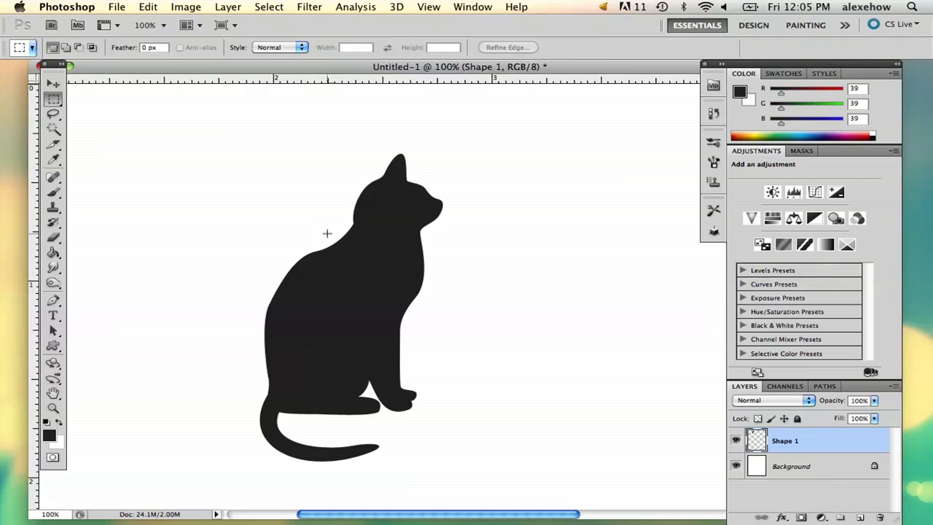
{"action": "mouse_move", "coordinate": [382, 216]}
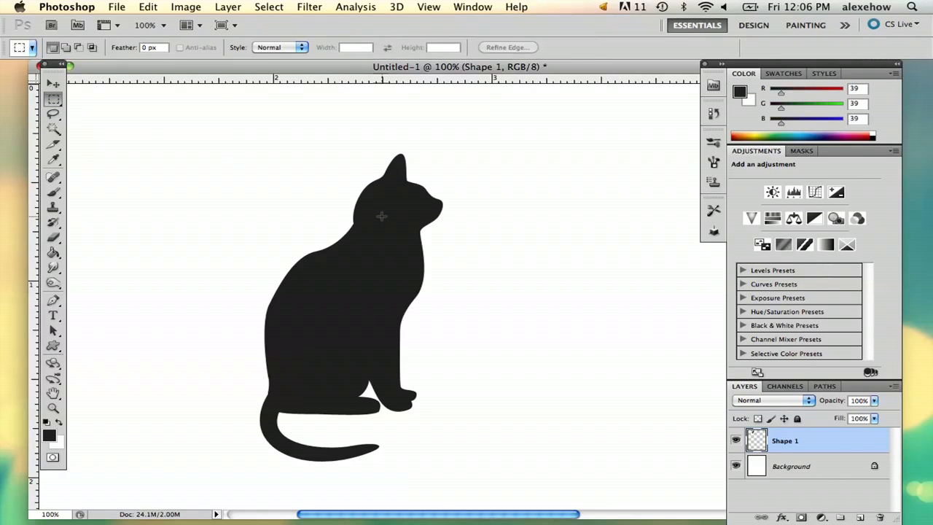
{"action": "mouse_move", "coordinate": [526, 172]}
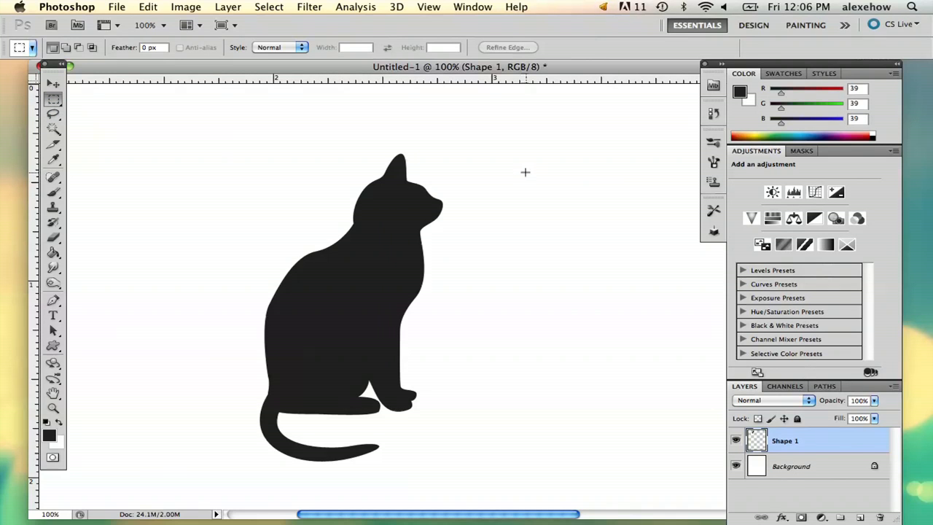
{"action": "mouse_move", "coordinate": [509, 189]}
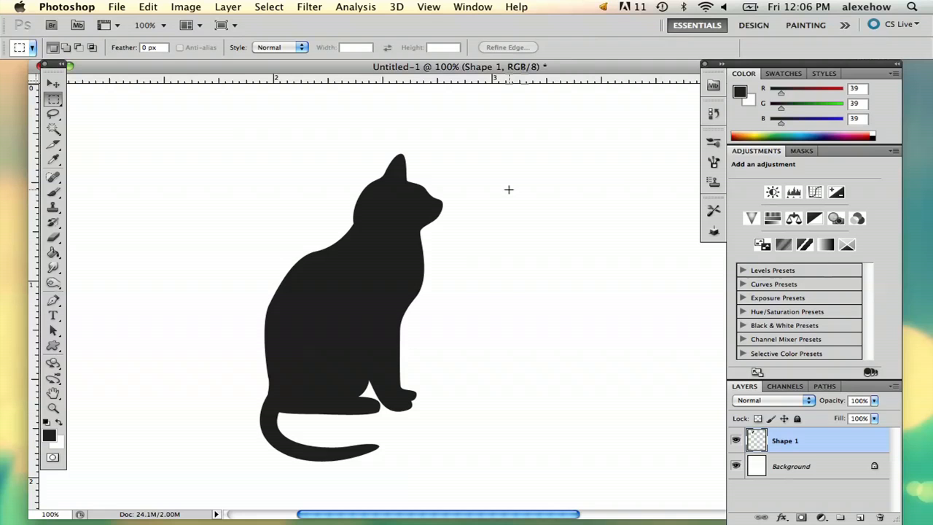
{"action": "mouse_move", "coordinate": [458, 275]}
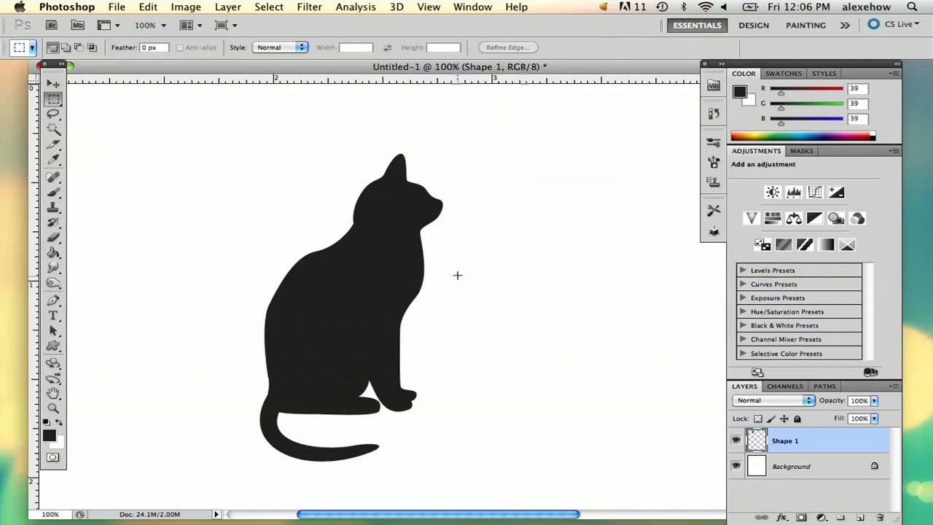
{"action": "mouse_move", "coordinate": [470, 217]}
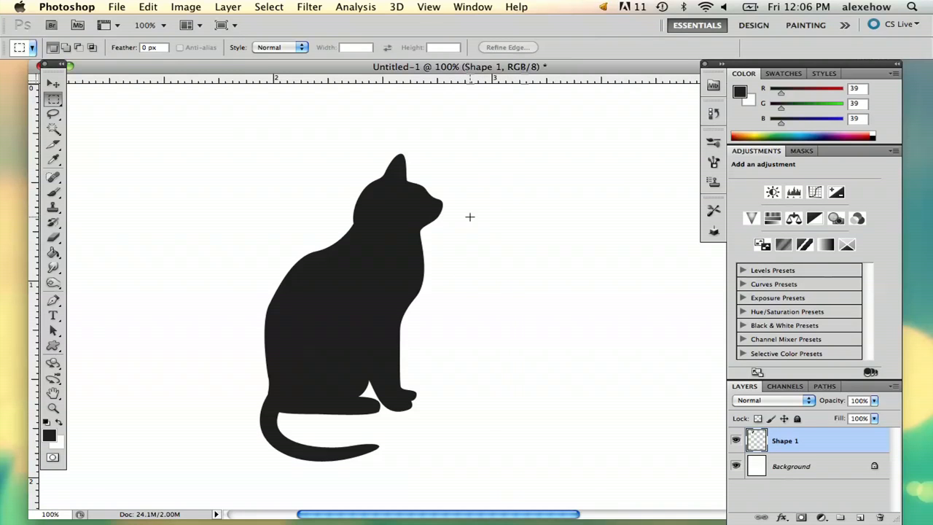
{"action": "mouse_move", "coordinate": [485, 227]}
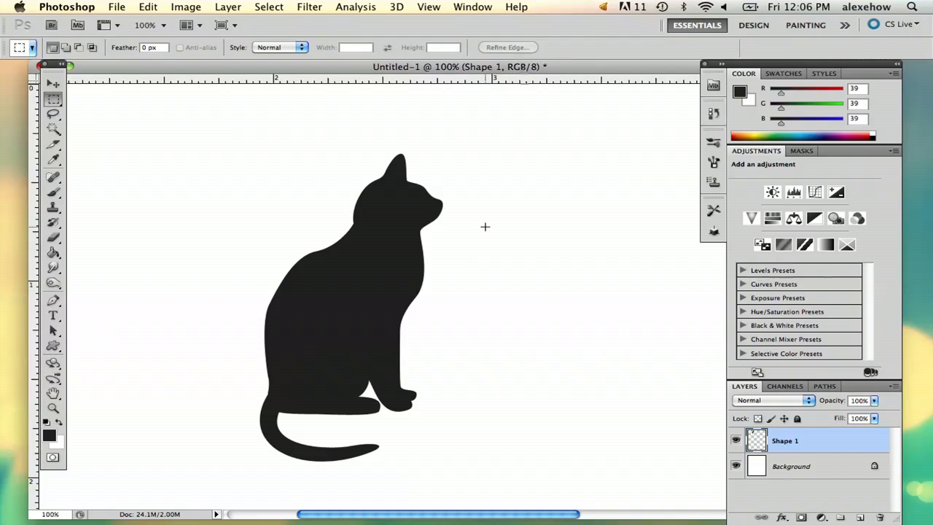
{"action": "mouse_move", "coordinate": [473, 227]}
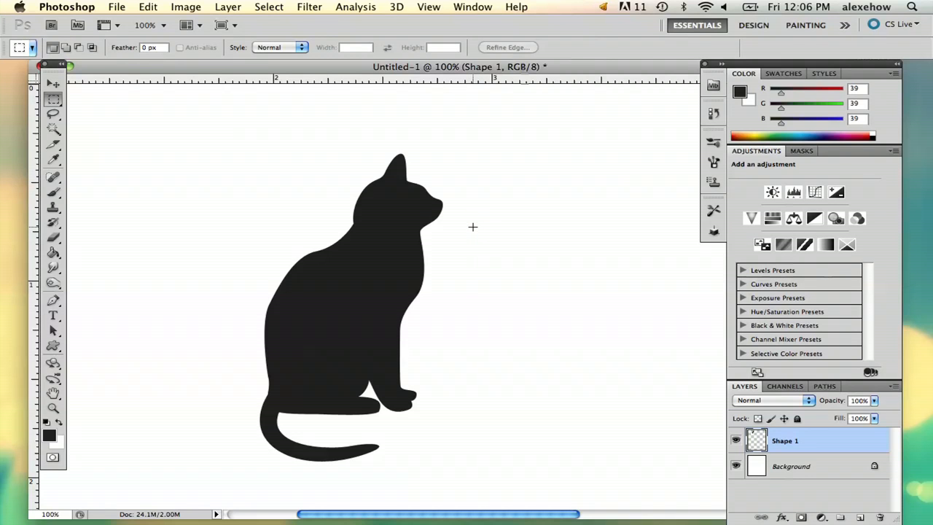
{"action": "mouse_move", "coordinate": [480, 230]}
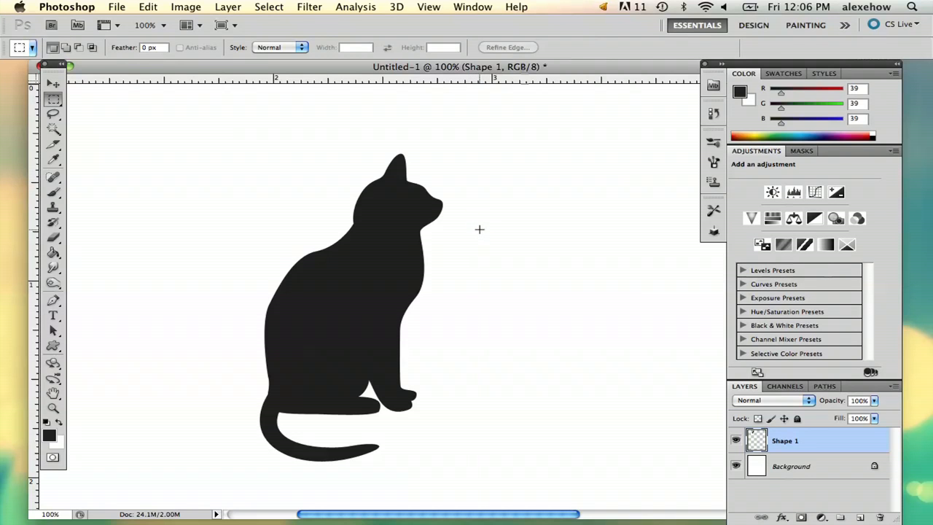
{"action": "mouse_move", "coordinate": [485, 229]}
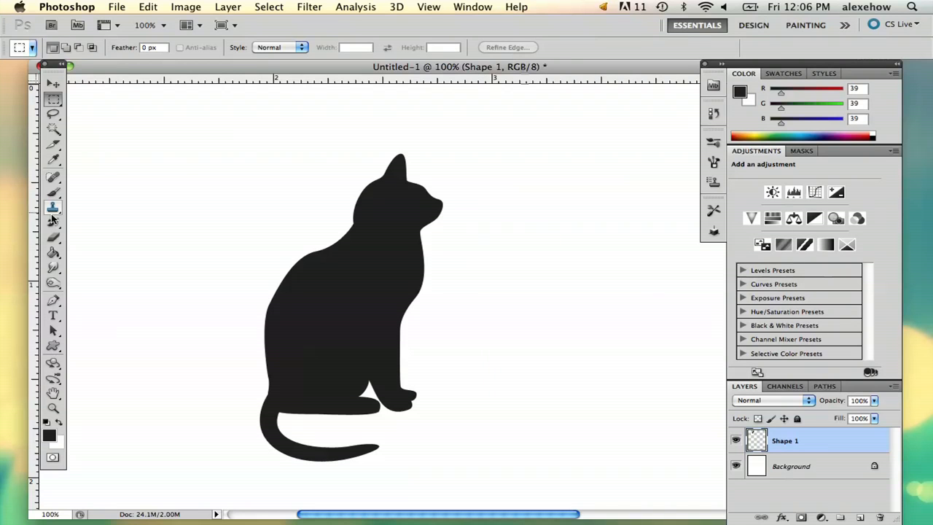
- Flatten the Shape 1 layer into Background and Magic Wand-select the black cat
{"action": "right_click", "coordinate": [785, 440]}
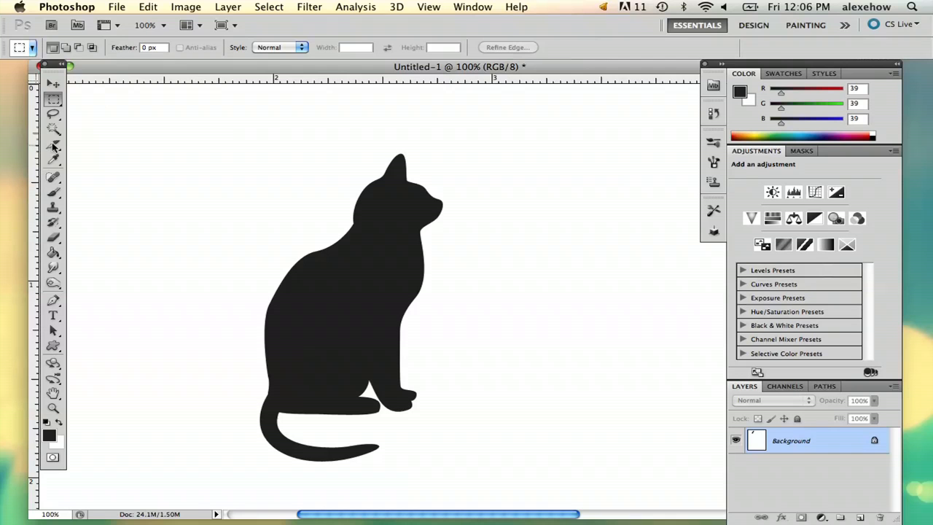
{"action": "left_click", "coordinate": [53, 130]}
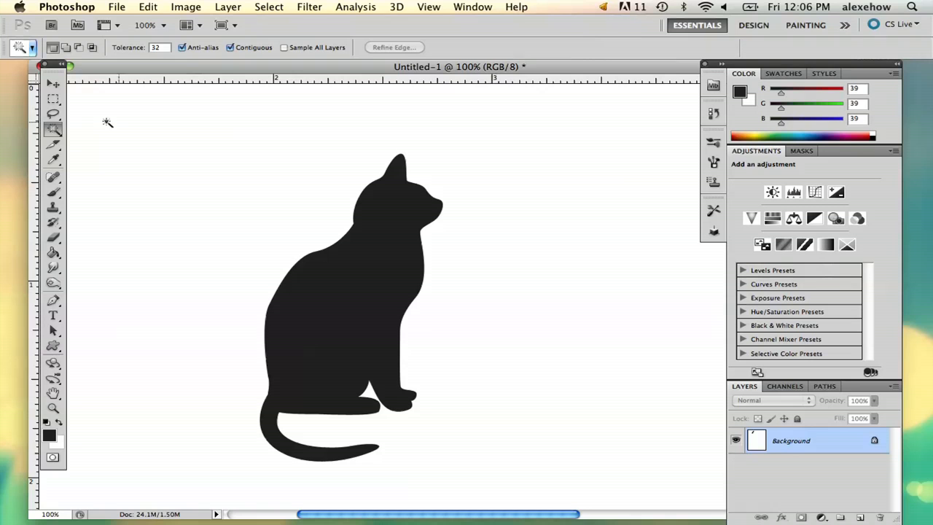
{"action": "left_click", "coordinate": [53, 113]}
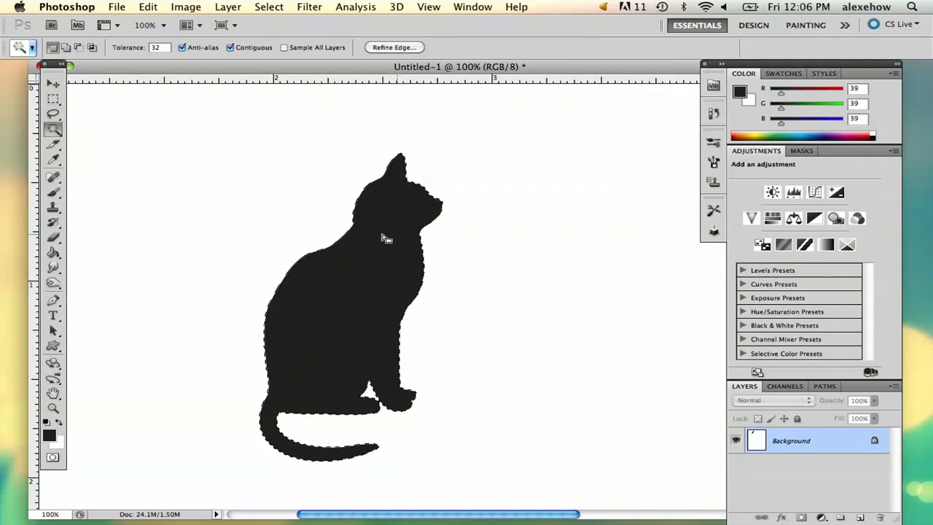
{"action": "mouse_move", "coordinate": [227, 175]}
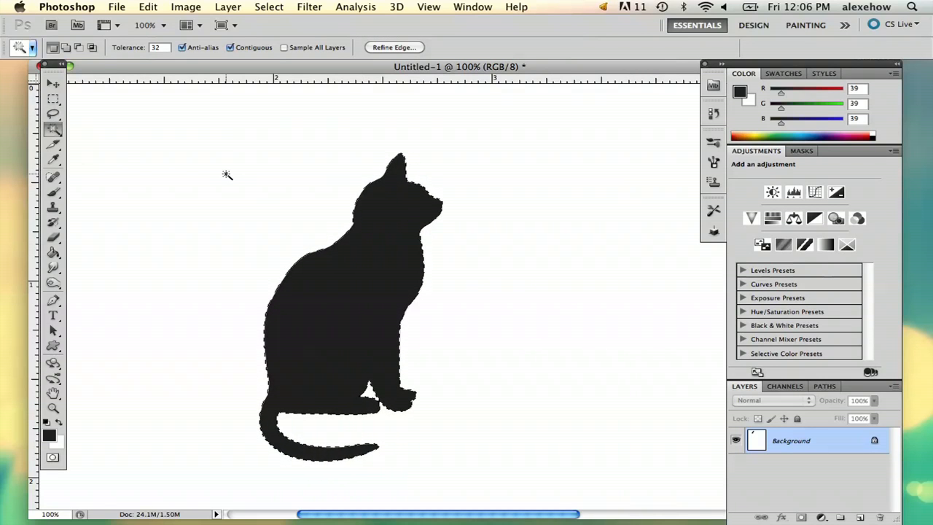
{"action": "left_click", "coordinate": [842, 516]}
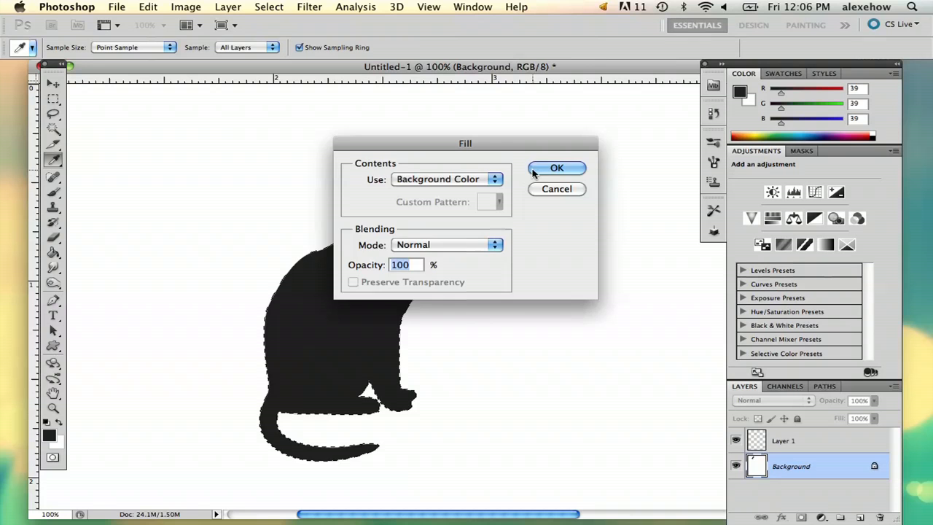
- Fill the cat area on Background with white, then marquee and white-fill leftover outline
{"action": "left_click", "coordinate": [557, 168]}
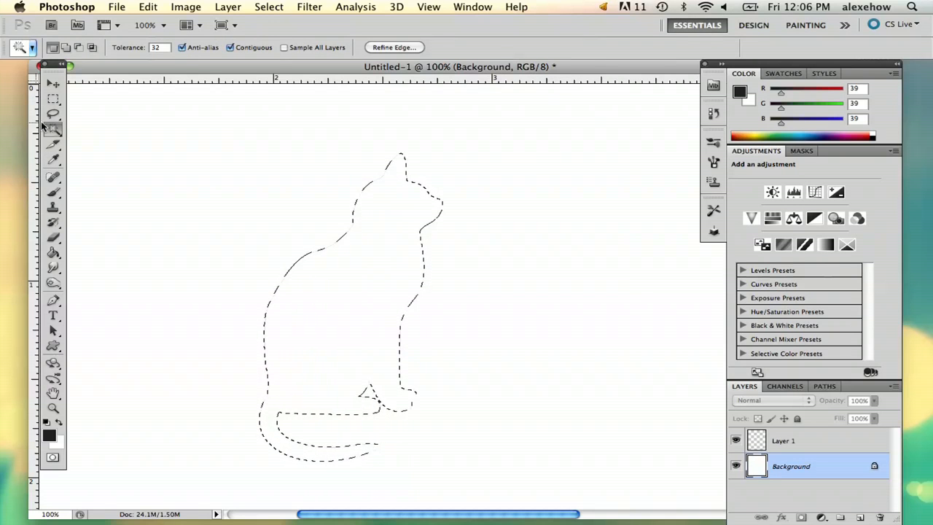
{"action": "left_click", "coordinate": [53, 98]}
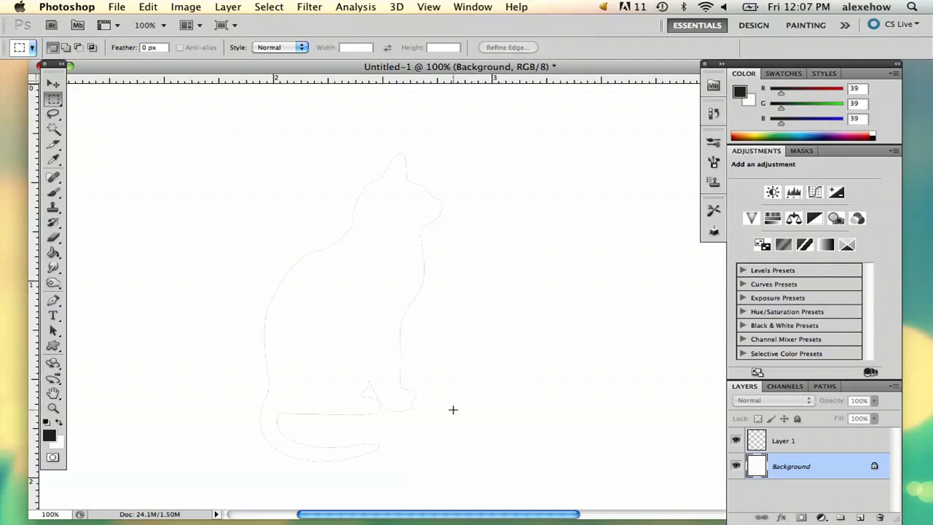
{"action": "left_click_drag", "start_coordinate": [208, 105], "coordinate": [509, 480]}
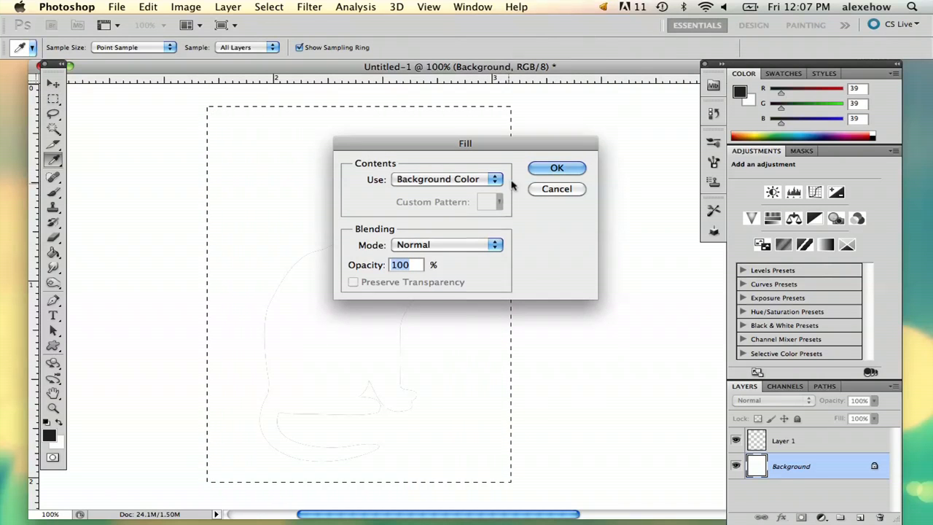
{"action": "left_click", "coordinate": [557, 168]}
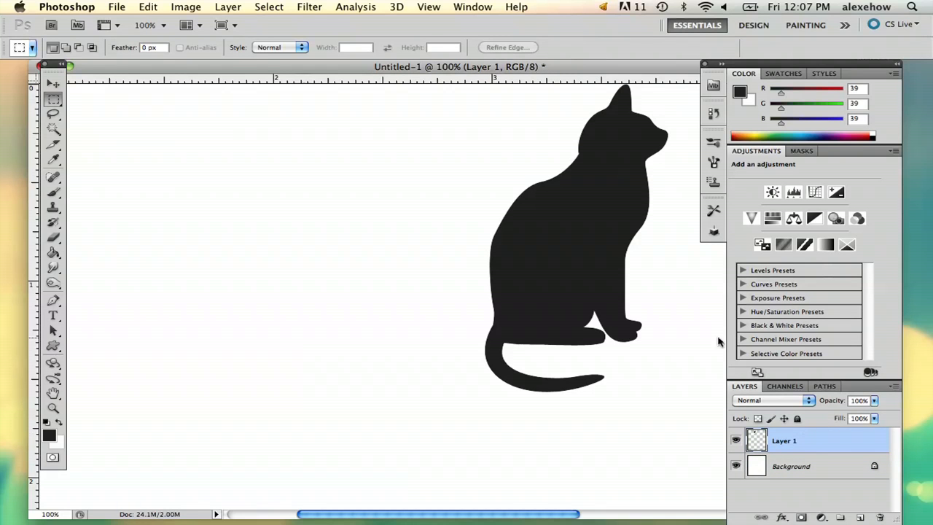
- With the Move tool, choose Free Transform from the cat layer's right-click menu
{"action": "left_click", "coordinate": [53, 83]}
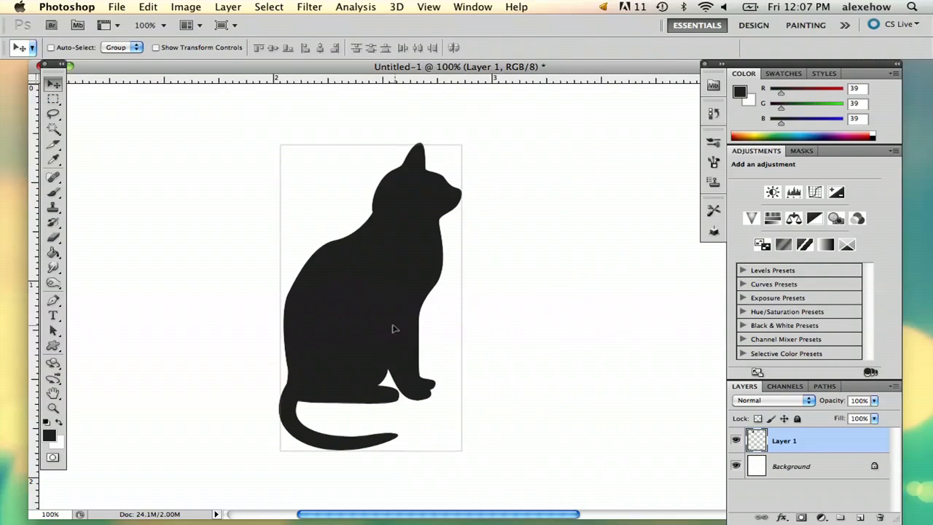
{"action": "right_click", "coordinate": [393, 328]}
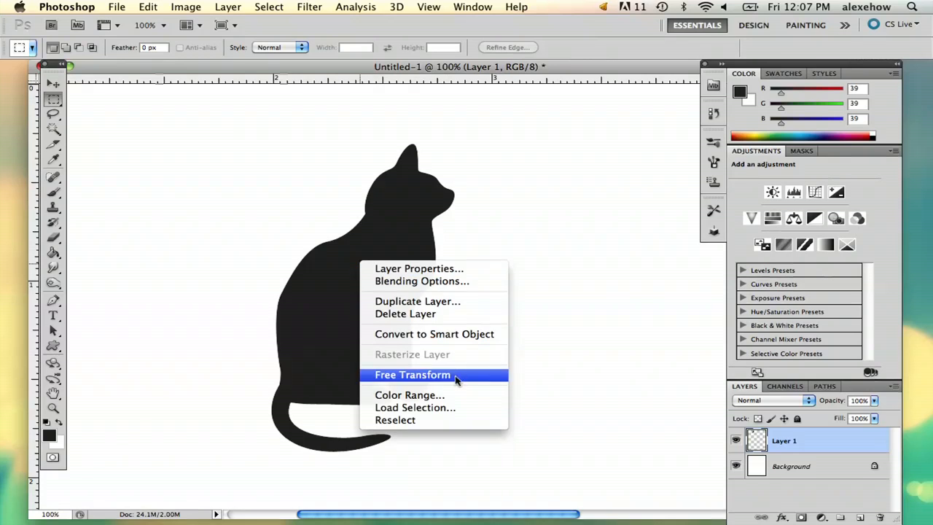
{"action": "left_click", "coordinate": [412, 374]}
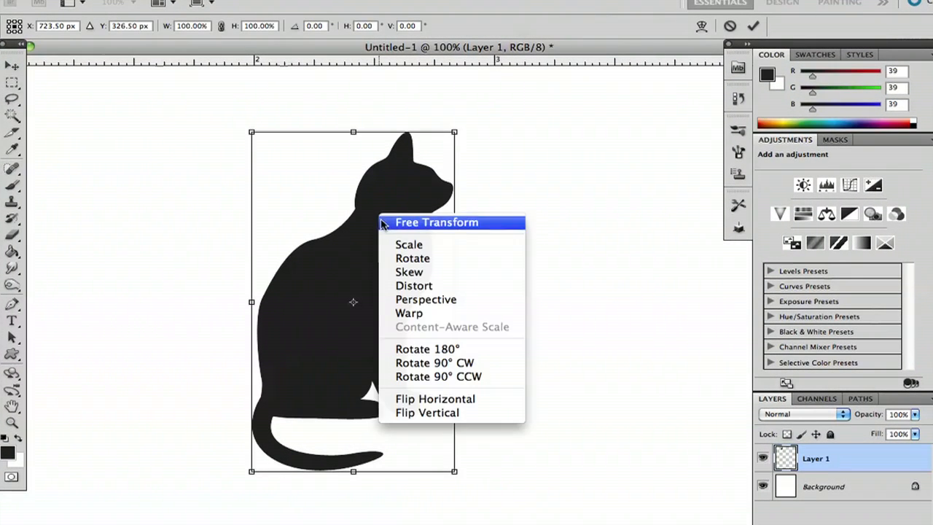
{"action": "mouse_move", "coordinate": [430, 244]}
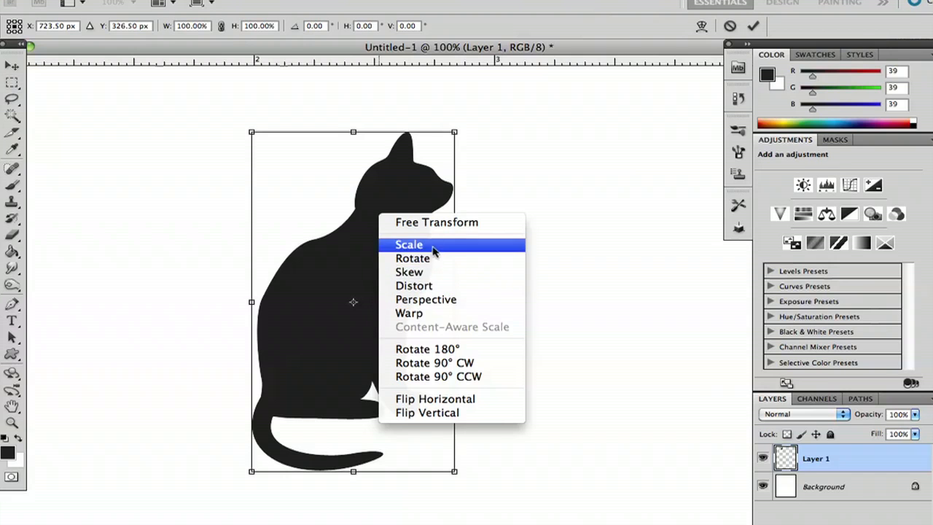
{"action": "mouse_move", "coordinate": [409, 313]}
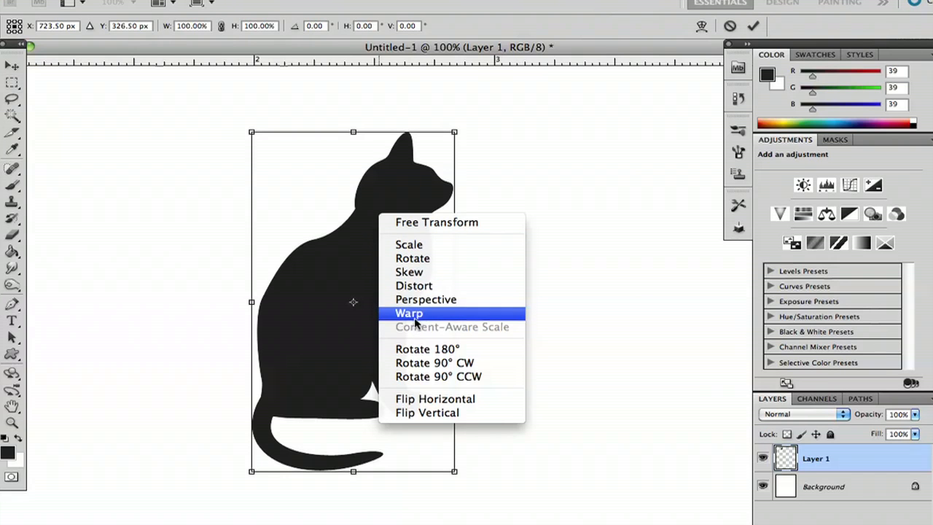
{"action": "mouse_move", "coordinate": [427, 288]}
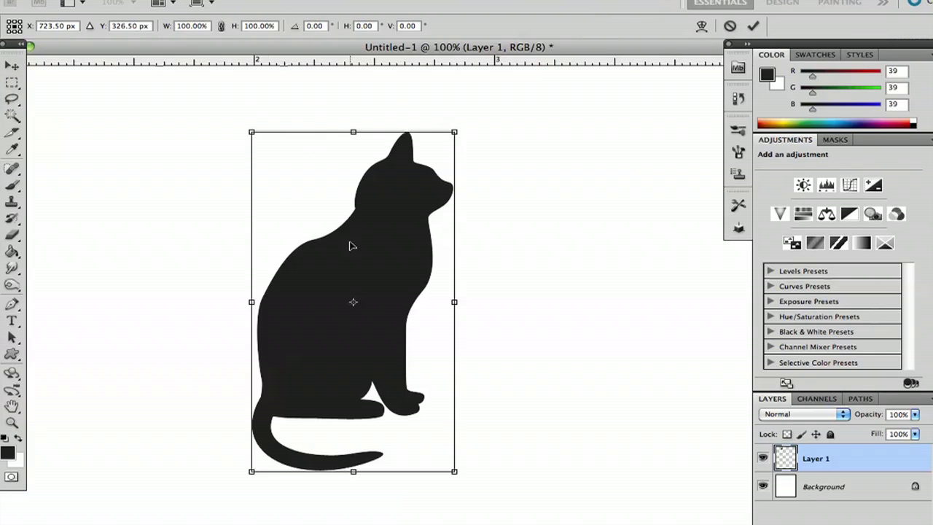
{"action": "mouse_move", "coordinate": [280, 147]}
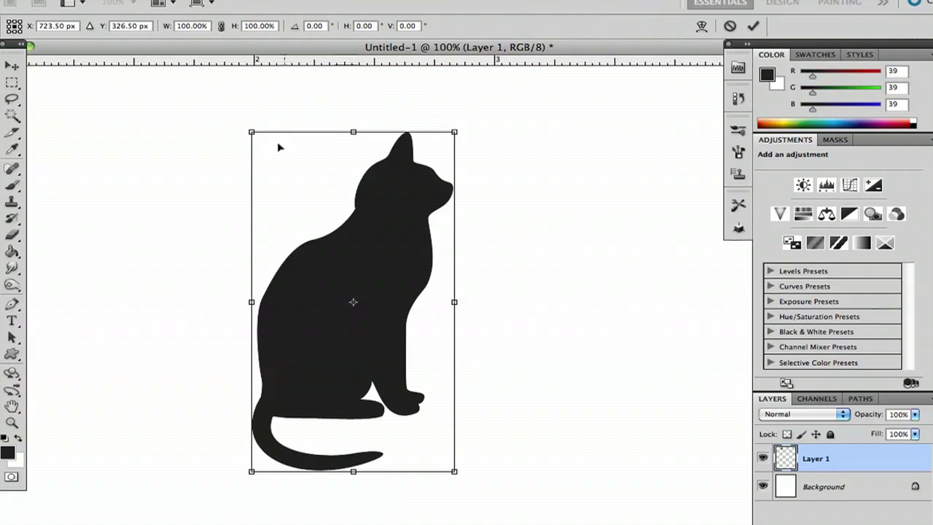
- Drag the top-left transform handle inward, upward, then far right to slant the cat
{"action": "left_click_drag", "start_coordinate": [251, 132], "coordinate": [322, 196]}
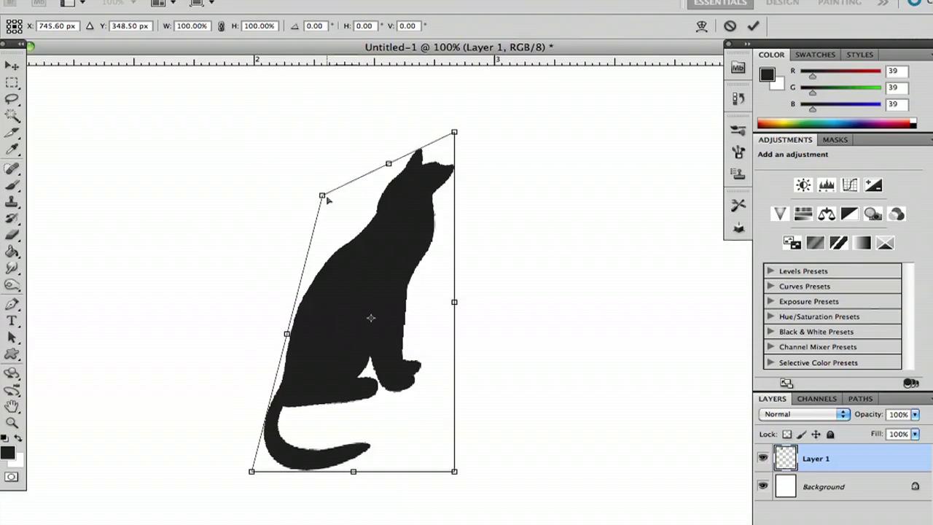
{"action": "left_click_drag", "start_coordinate": [322, 194], "coordinate": [283, 86]}
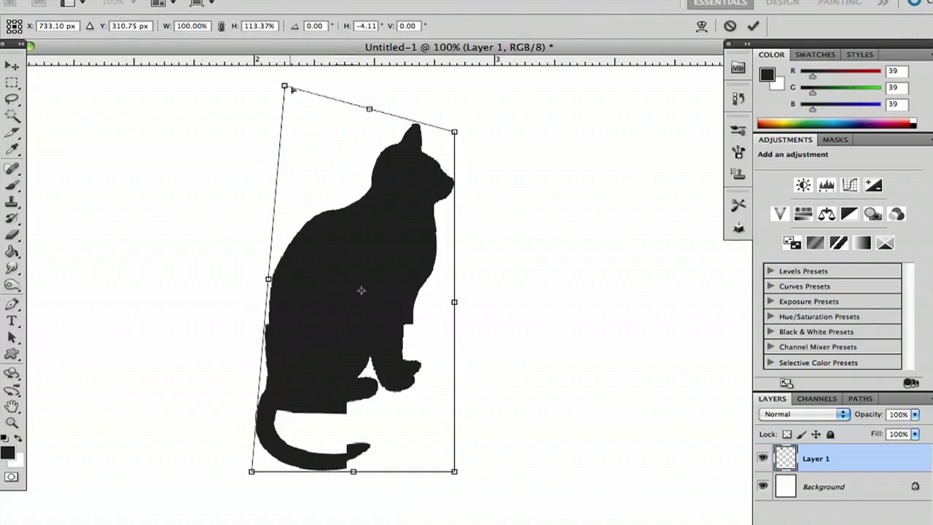
{"action": "left_click_drag", "start_coordinate": [284, 86], "coordinate": [409, 95]}
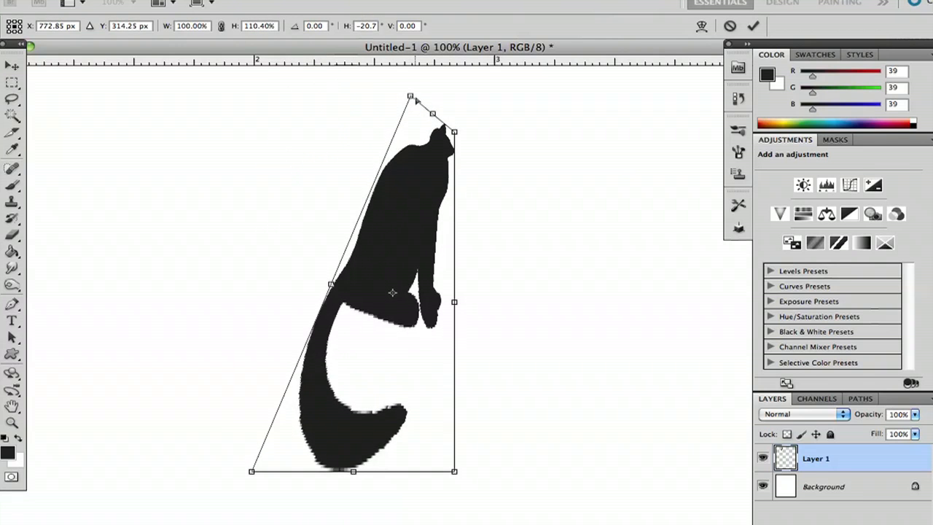